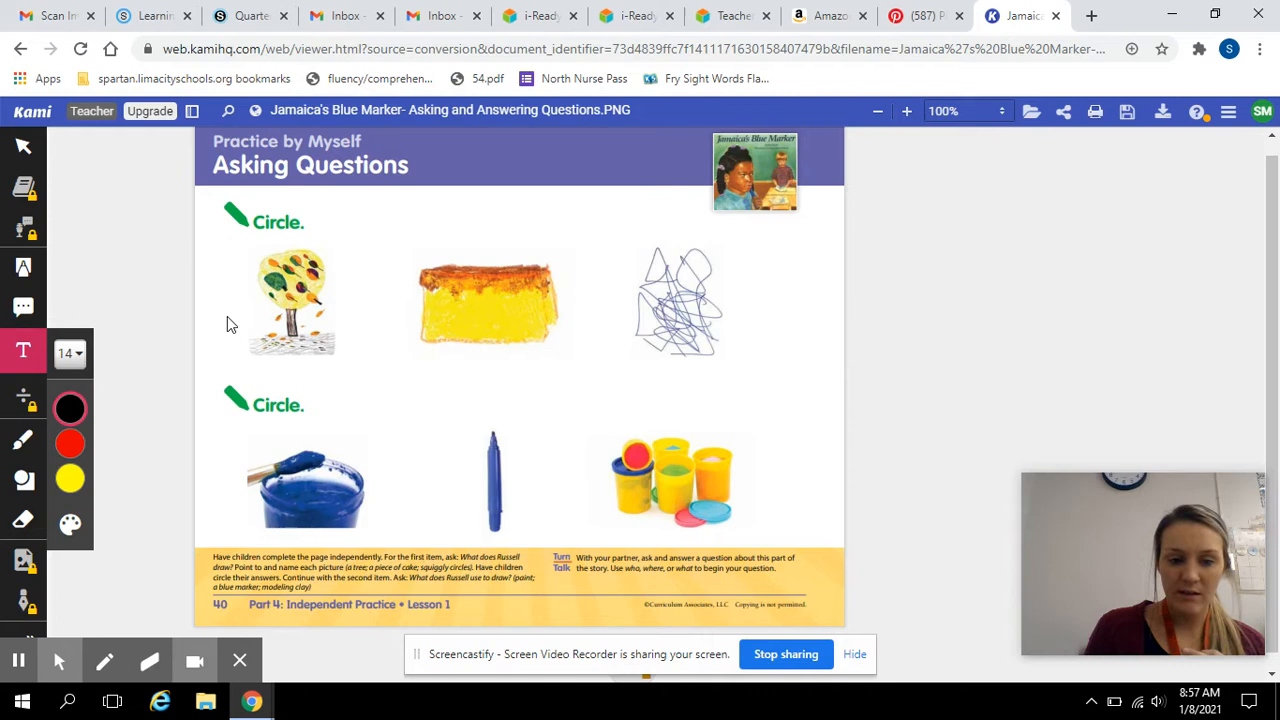
{"action": "mouse_move", "coordinate": [276, 280]}
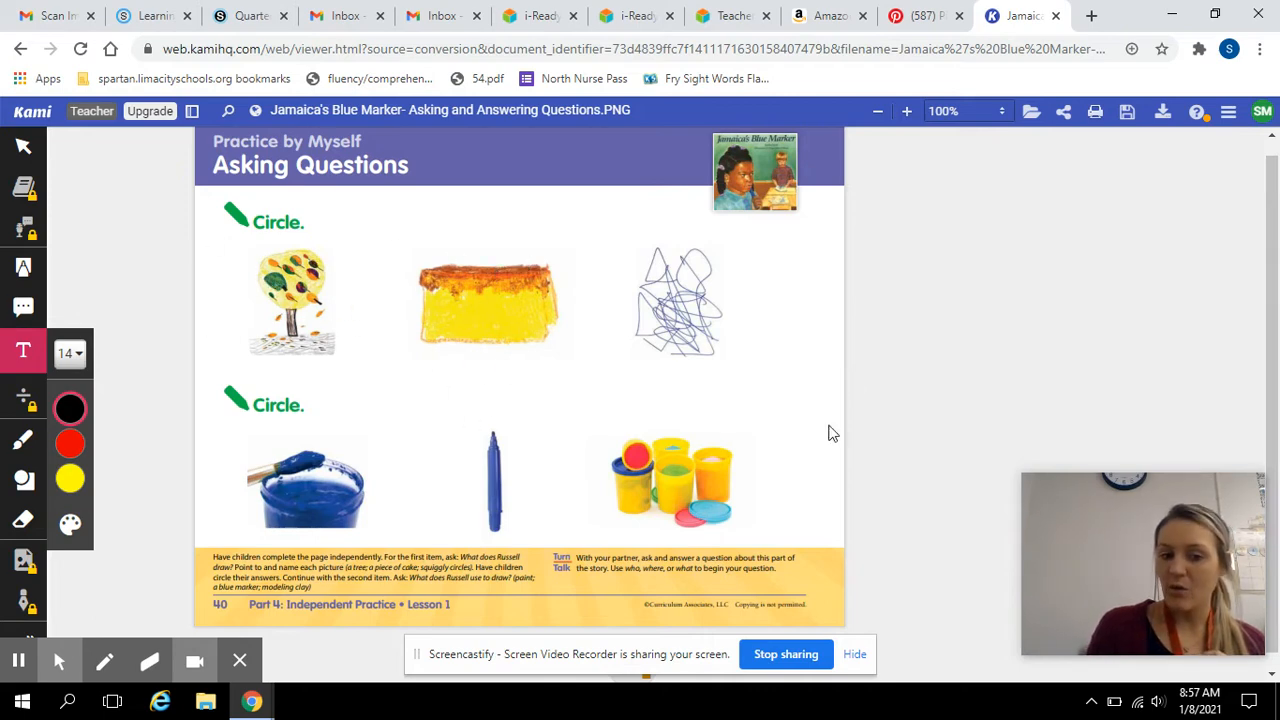
{"action": "mouse_move", "coordinate": [257, 334]}
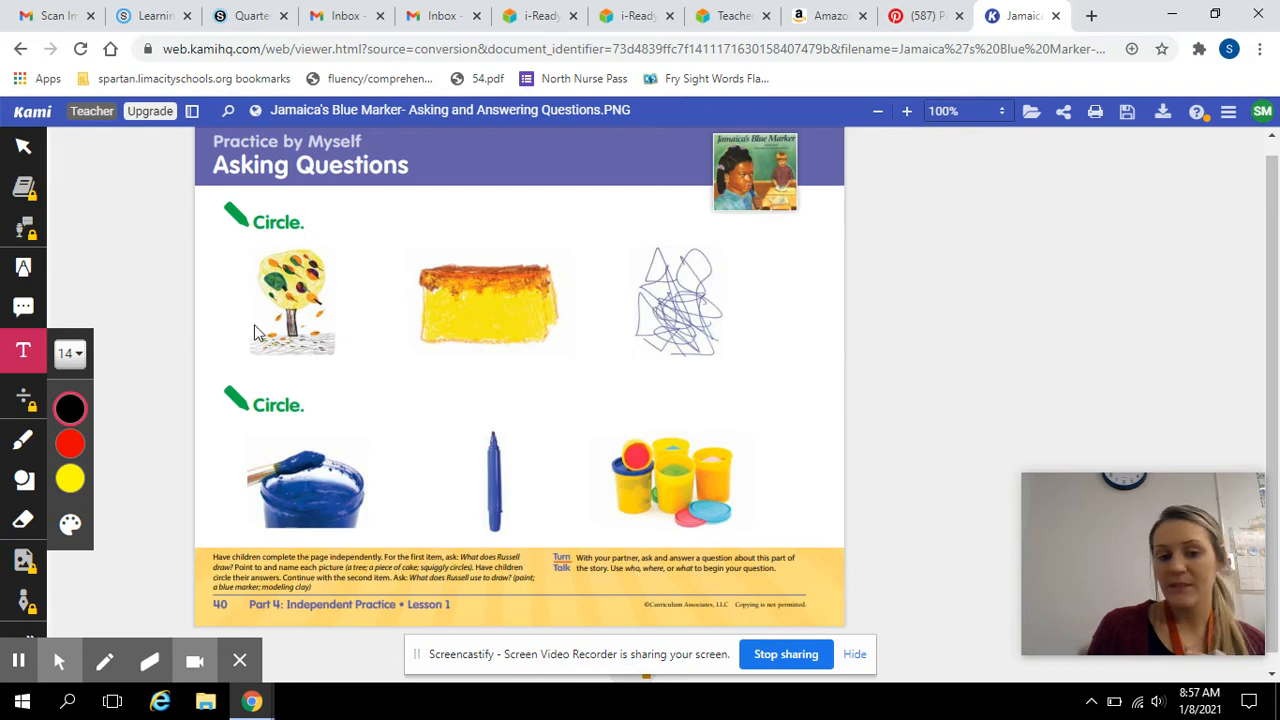
{"action": "mouse_move", "coordinate": [506, 392]}
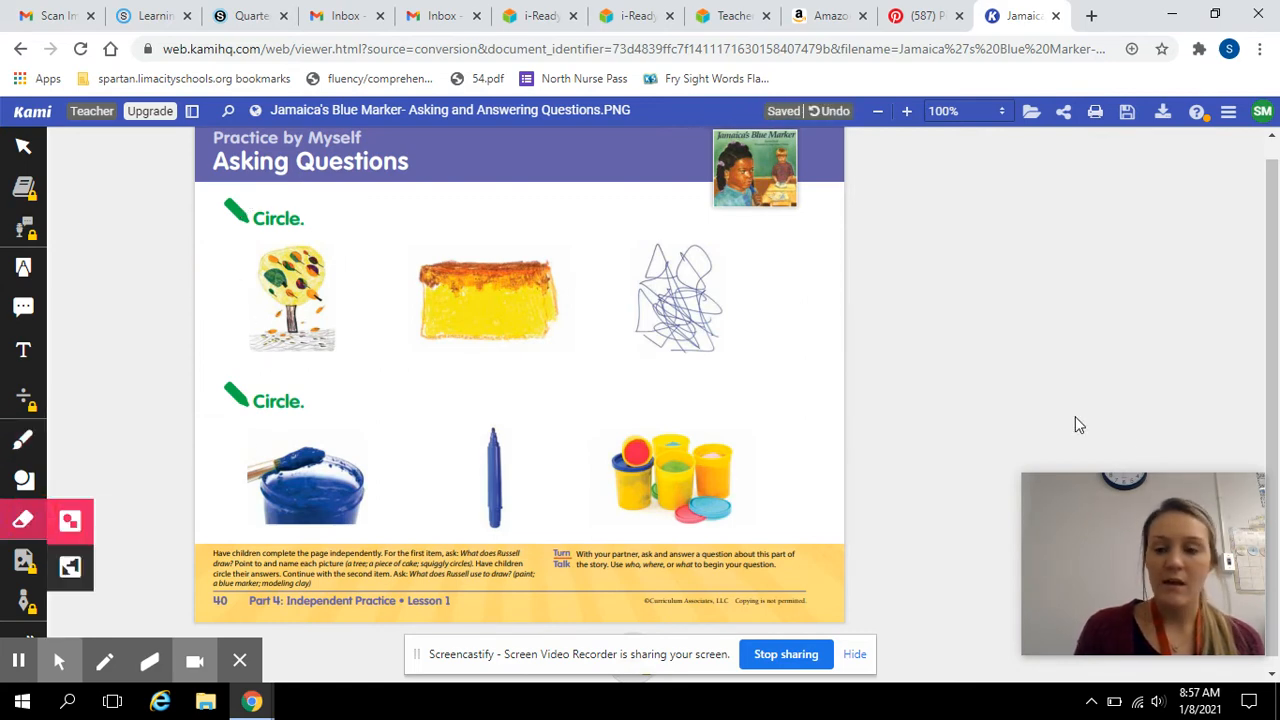
Activate the Draw marker tool so worksheet answers can be circled
{"action": "scroll", "scroll_direction": "down", "scroll_amount": 3}
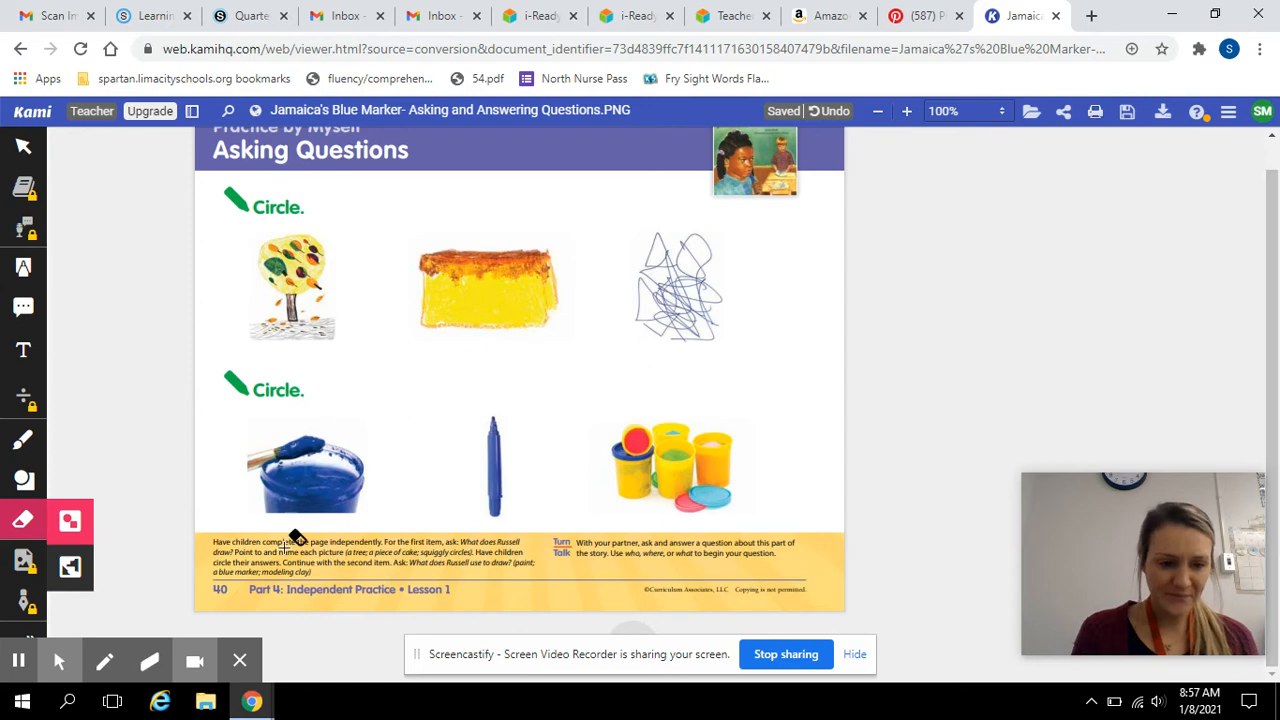
{"action": "left_click", "coordinate": [23, 438]}
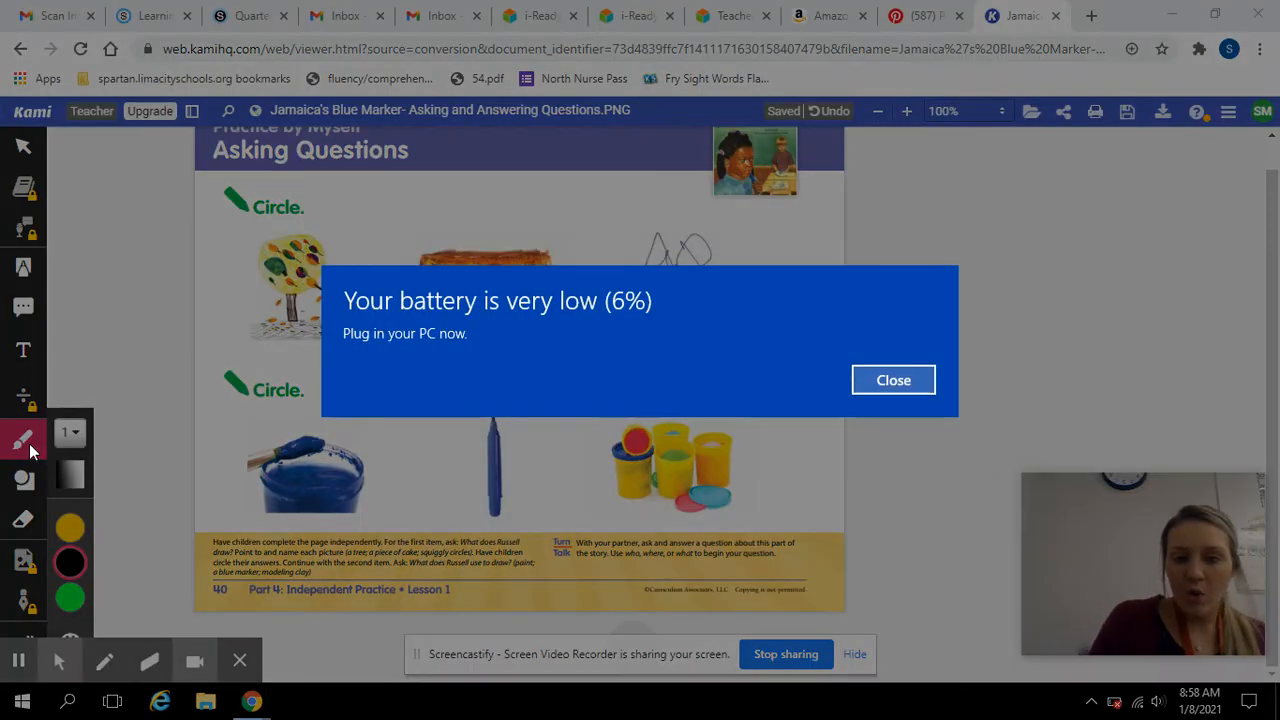
{"action": "left_click", "coordinate": [893, 379]}
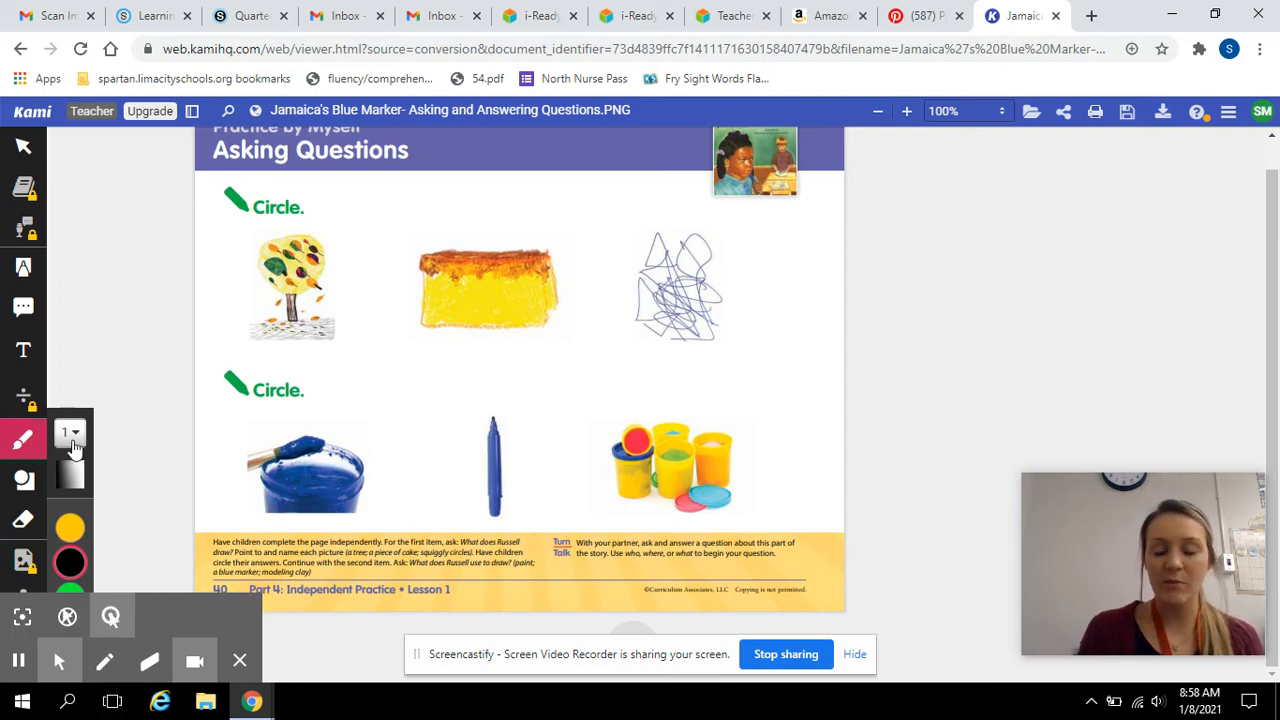
{"action": "mouse_move", "coordinate": [68, 434]}
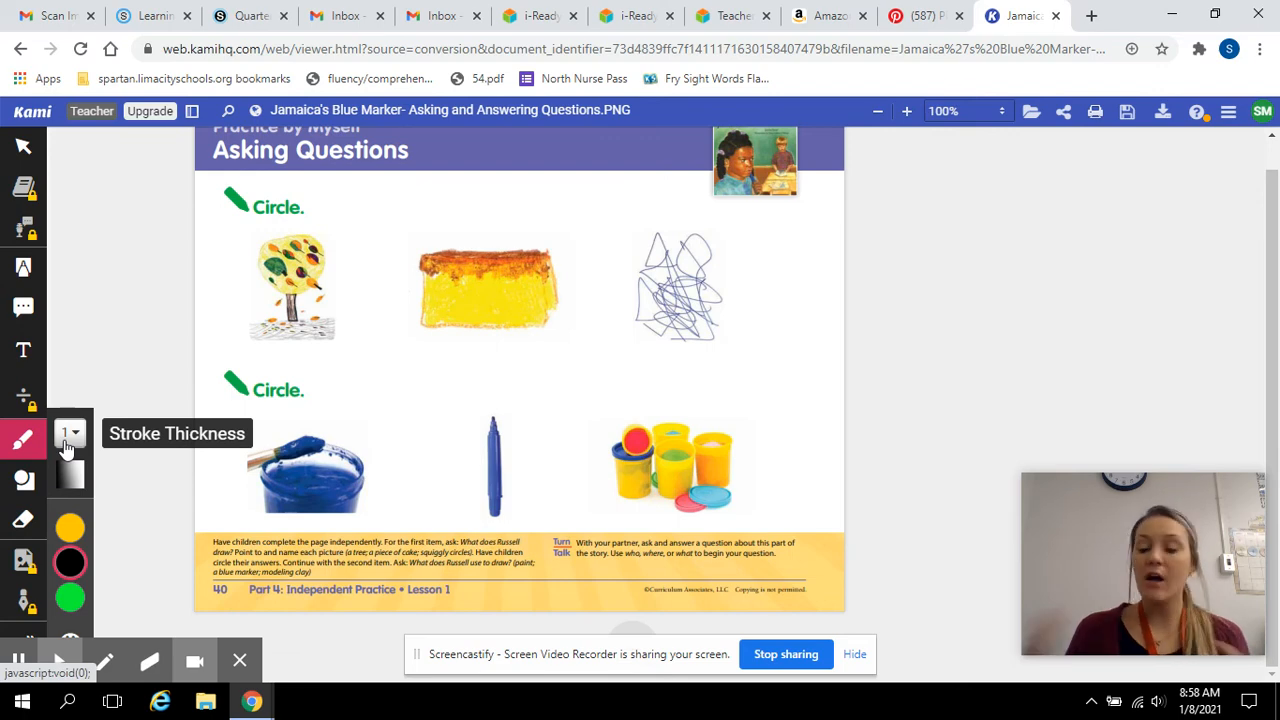